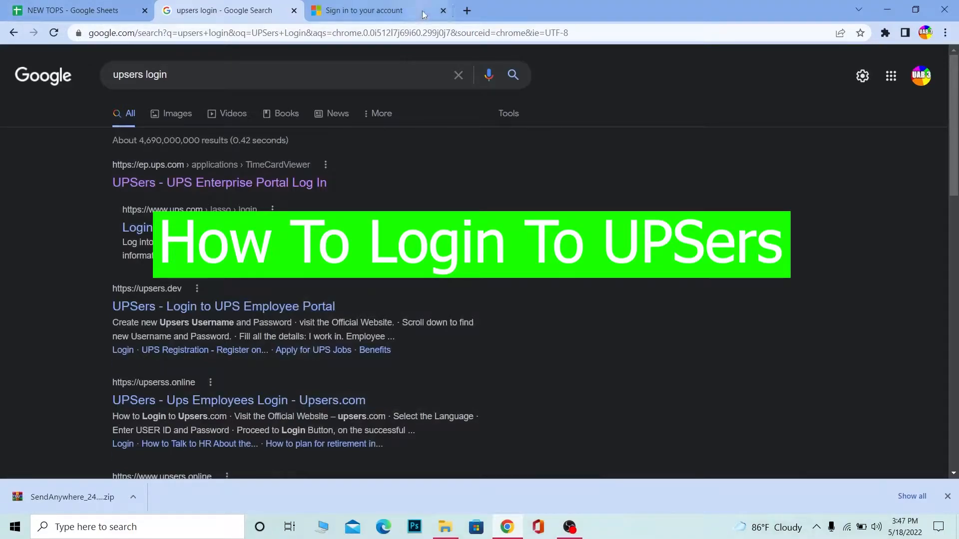
# Step: Close the leftover 'Sign in to your account' tab, leaving the 'upsers login' results
pyautogui.click(442, 10)
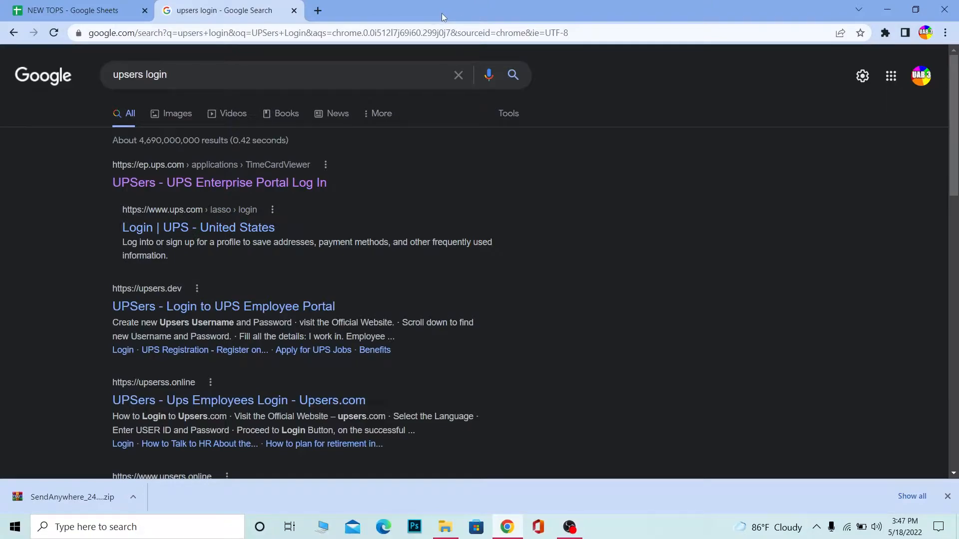
pyautogui.moveTo(855, 4)
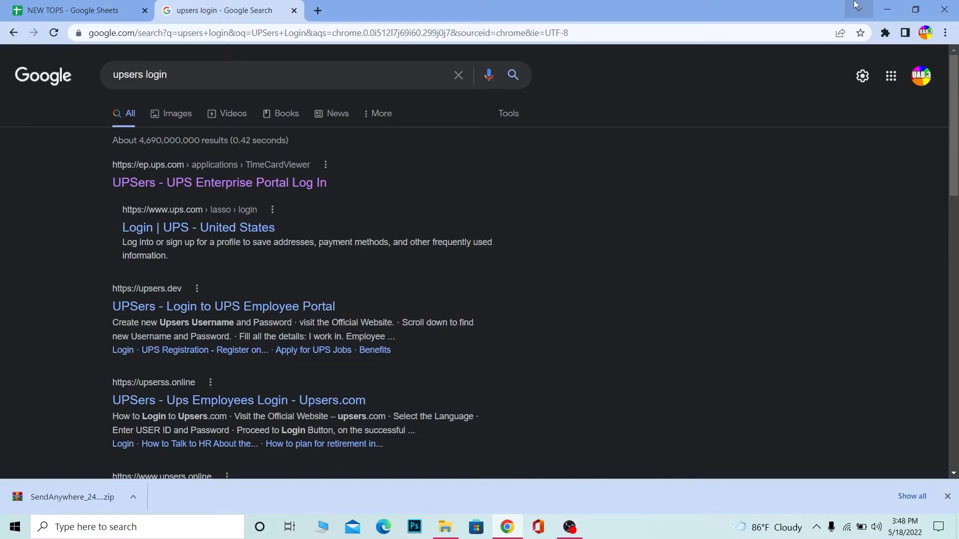
pyautogui.moveTo(121, 60)
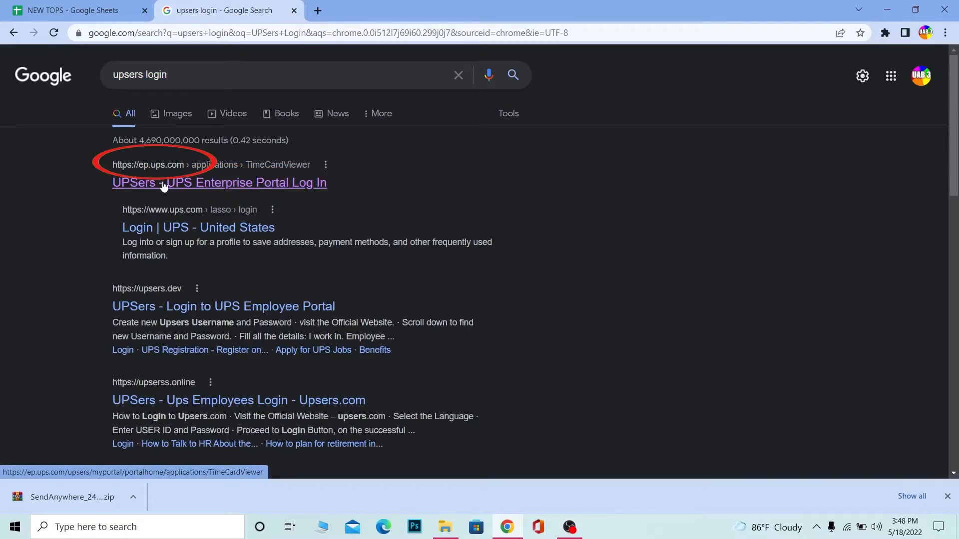
# Step: Open the 'UPSers - UPS Enterprise Portal Log In' result from the Google results
pyautogui.click(218, 182)
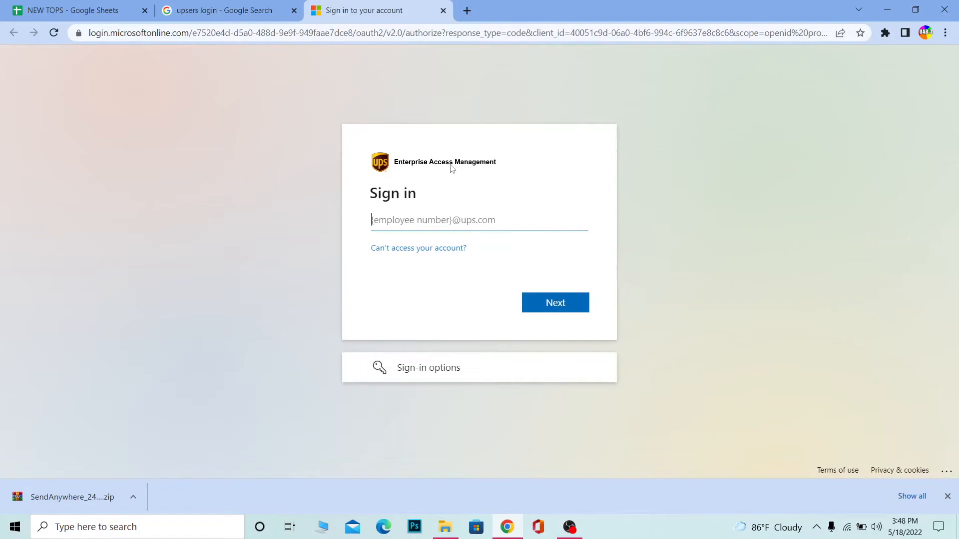
pyautogui.moveTo(538, 170)
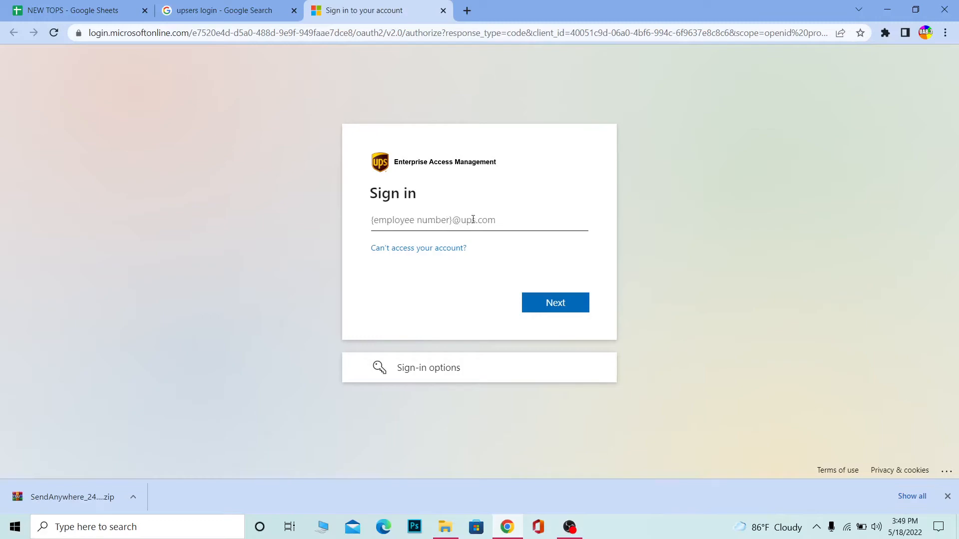
pyautogui.click(478, 220)
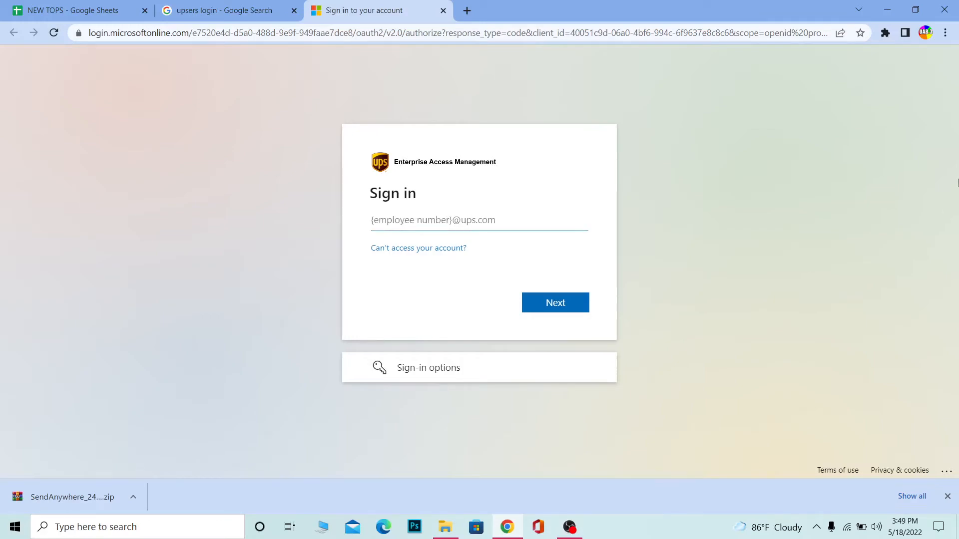
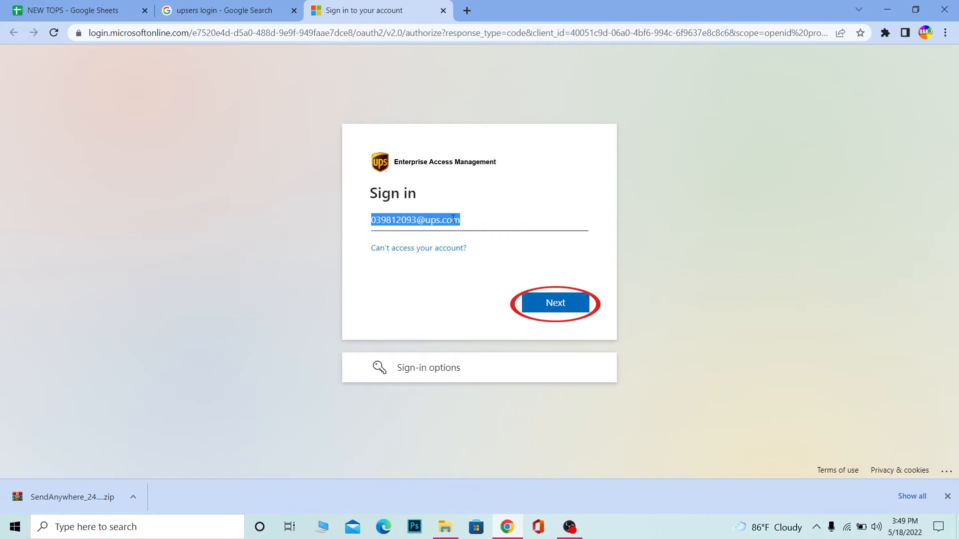
# Step: Submit the address with Next to reach the UPSers.com password step
pyautogui.click(554, 303)
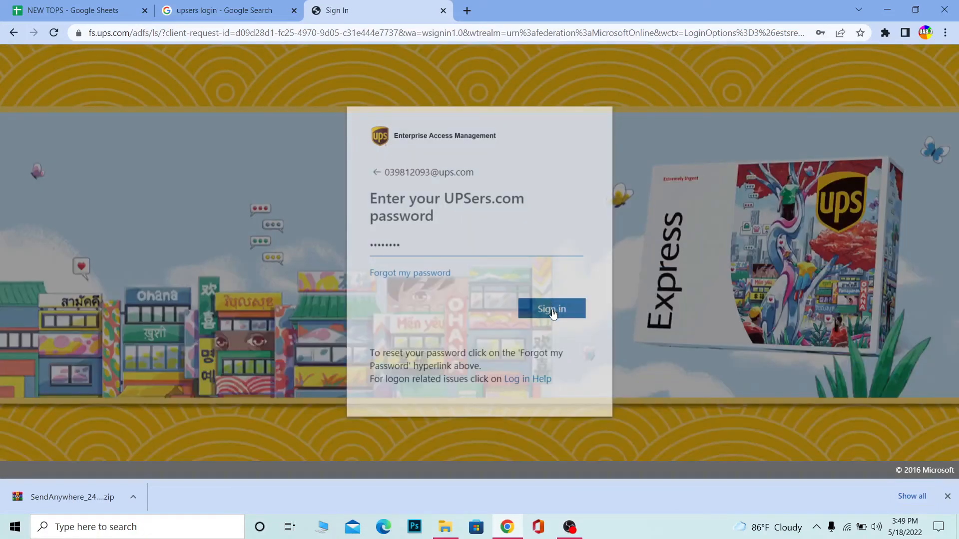
pyautogui.moveTo(419, 292)
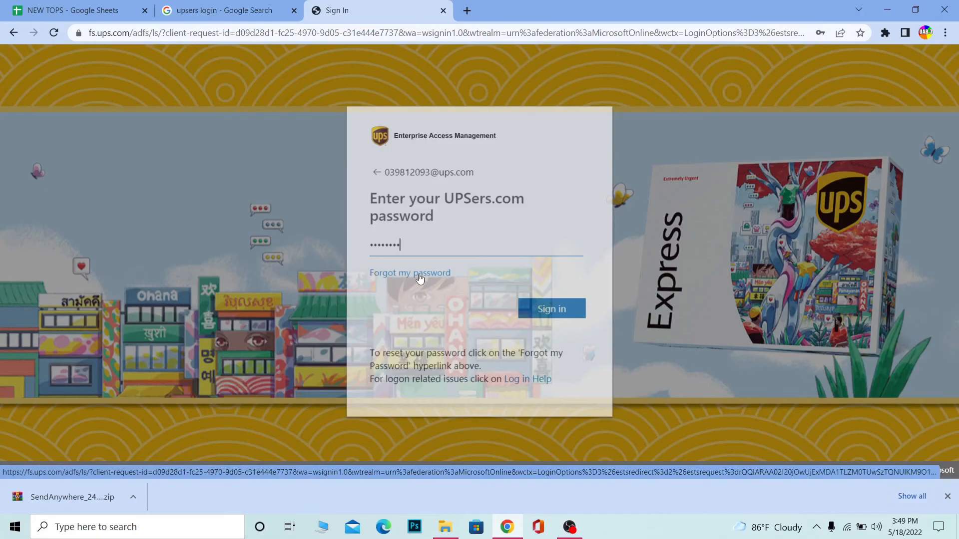
pyautogui.moveTo(272, 274)
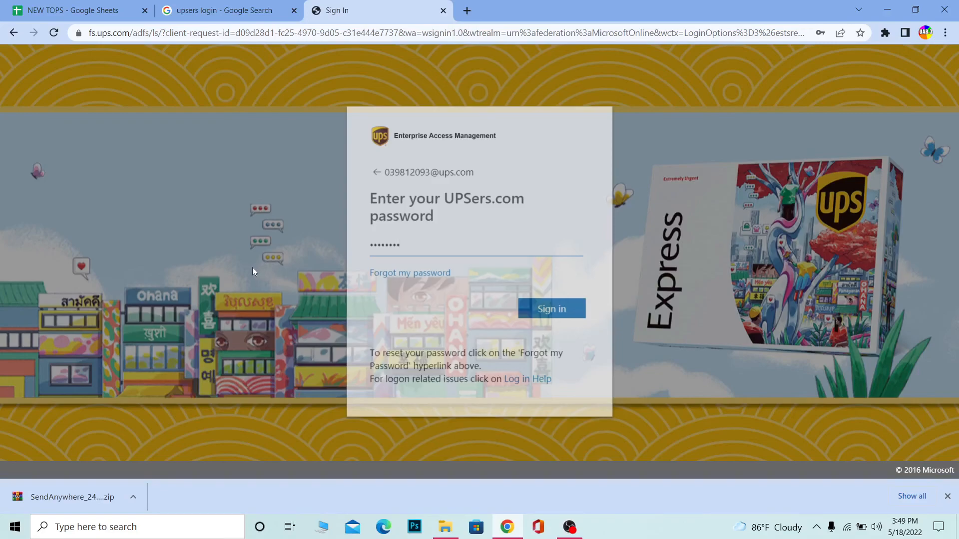
pyautogui.moveTo(258, 264)
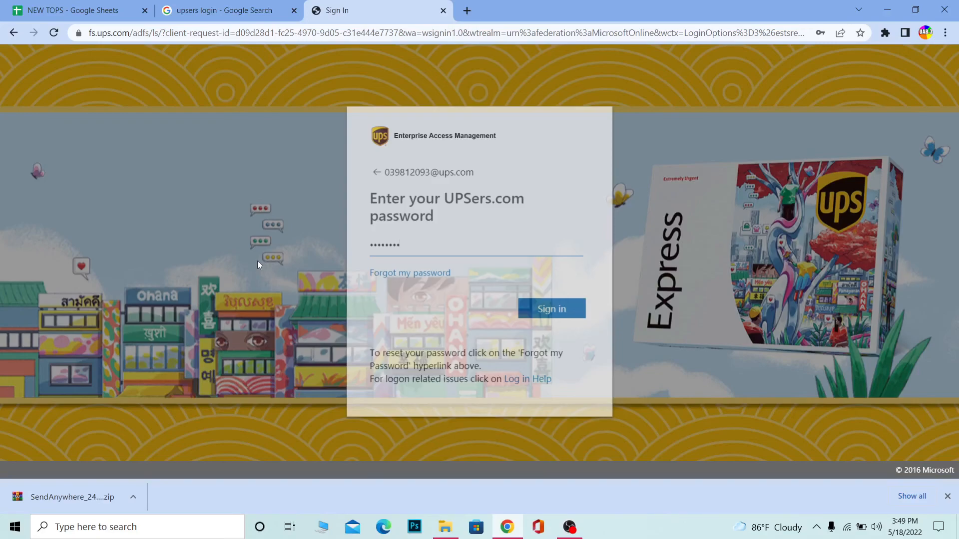